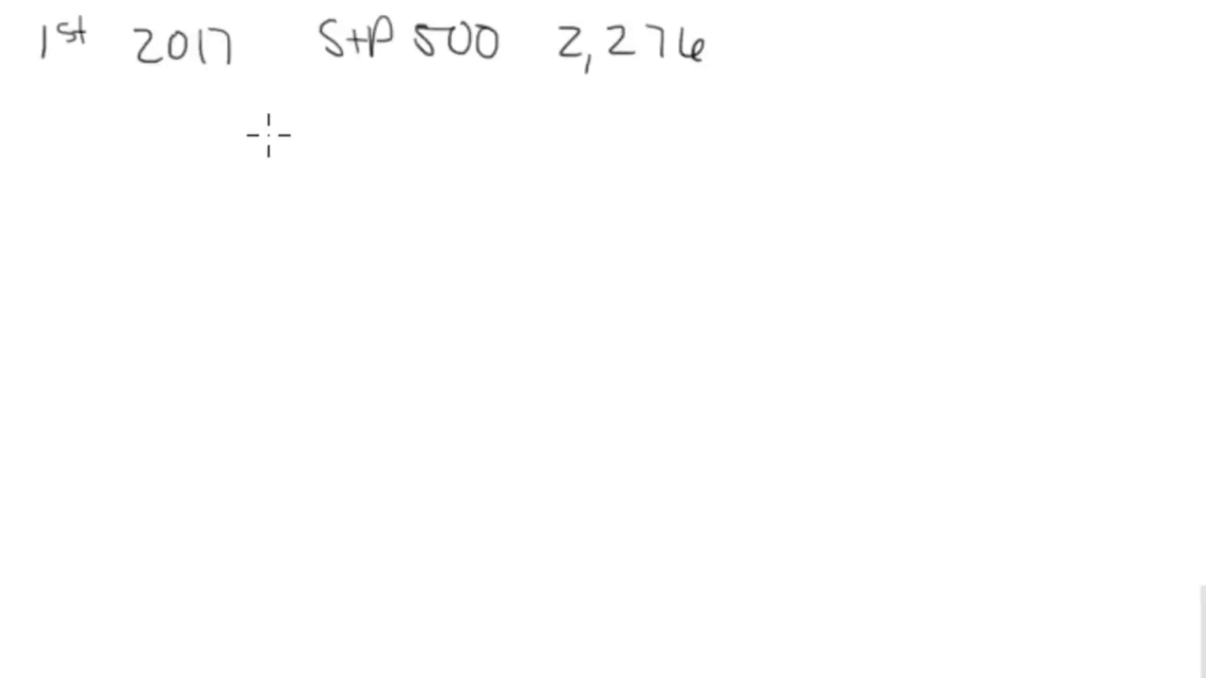
- Handwrite the note 'Expensive' on the page alongside the S+P 500 2,276 figure
type("Expensive")
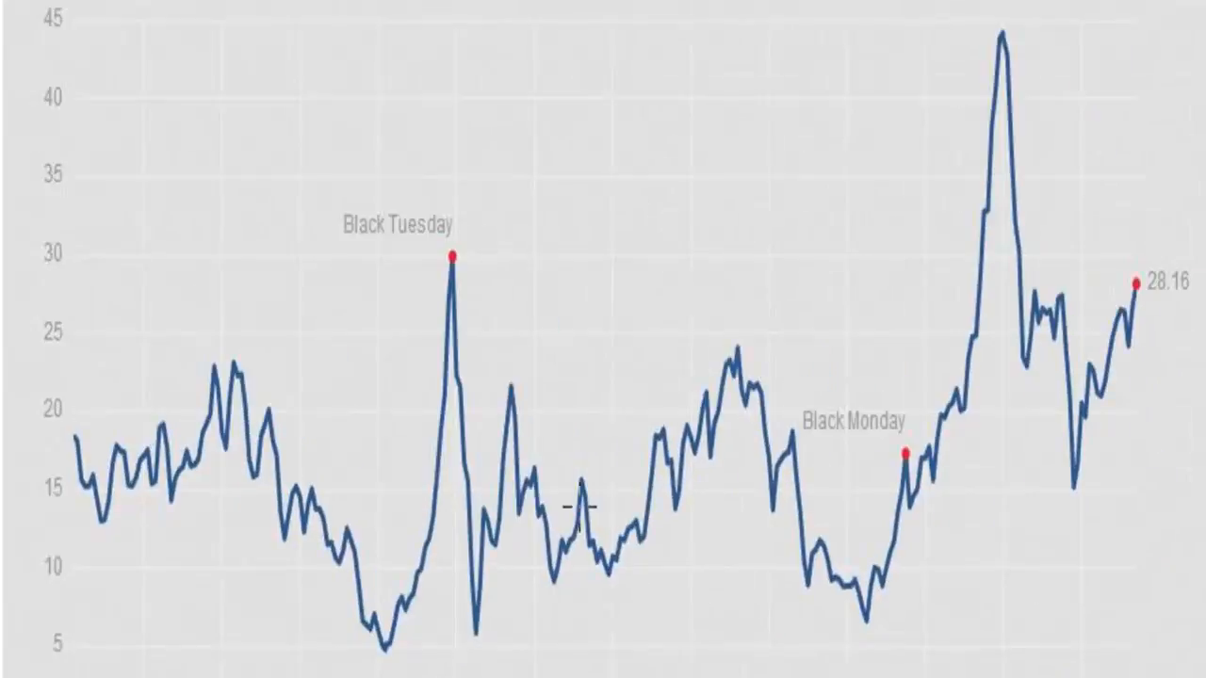
mouse_move(198, 433)
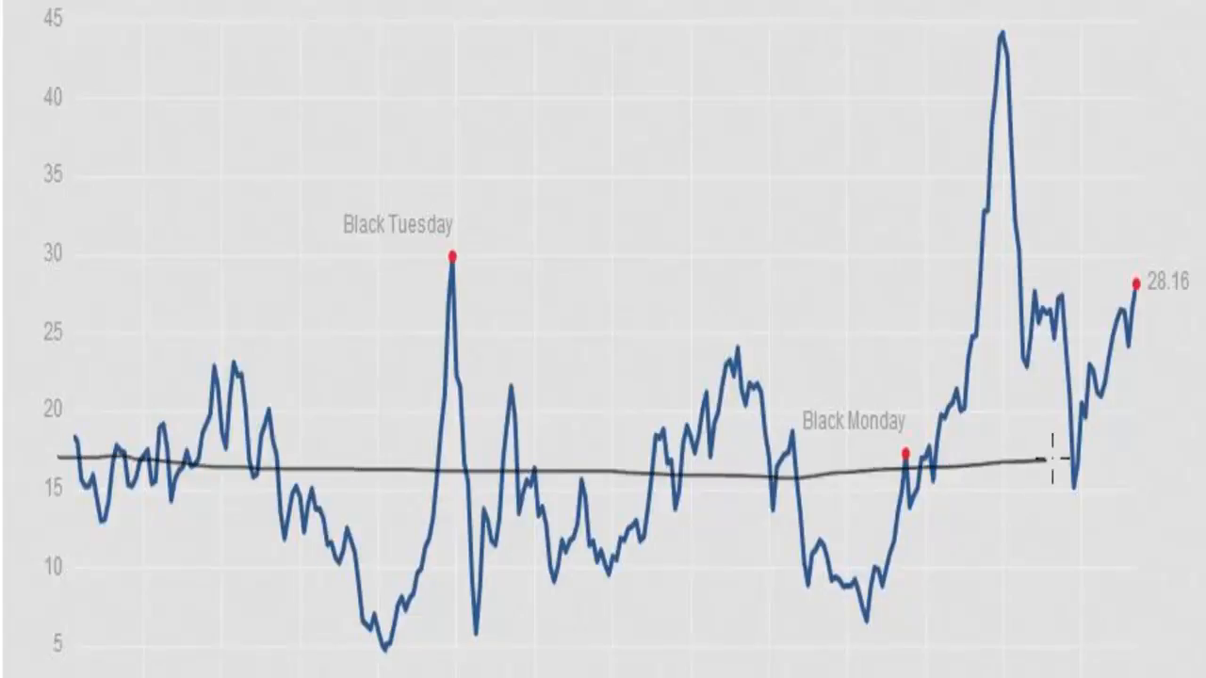
mouse_move(739, 462)
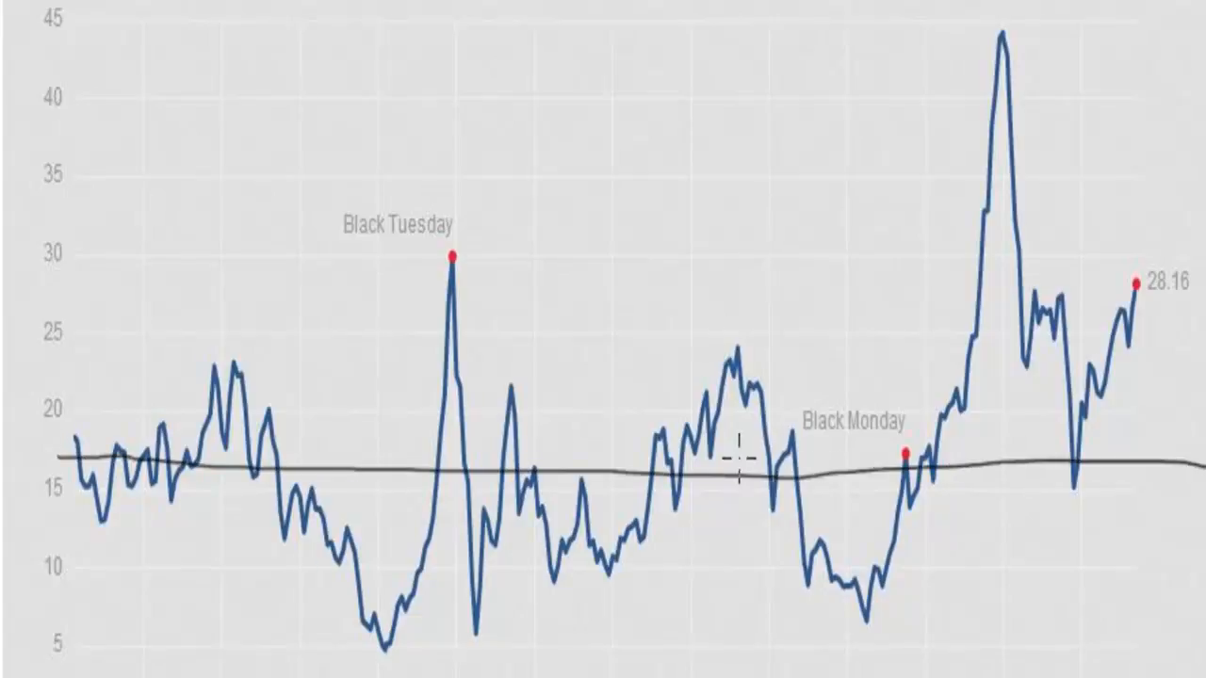
mouse_move(857, 434)
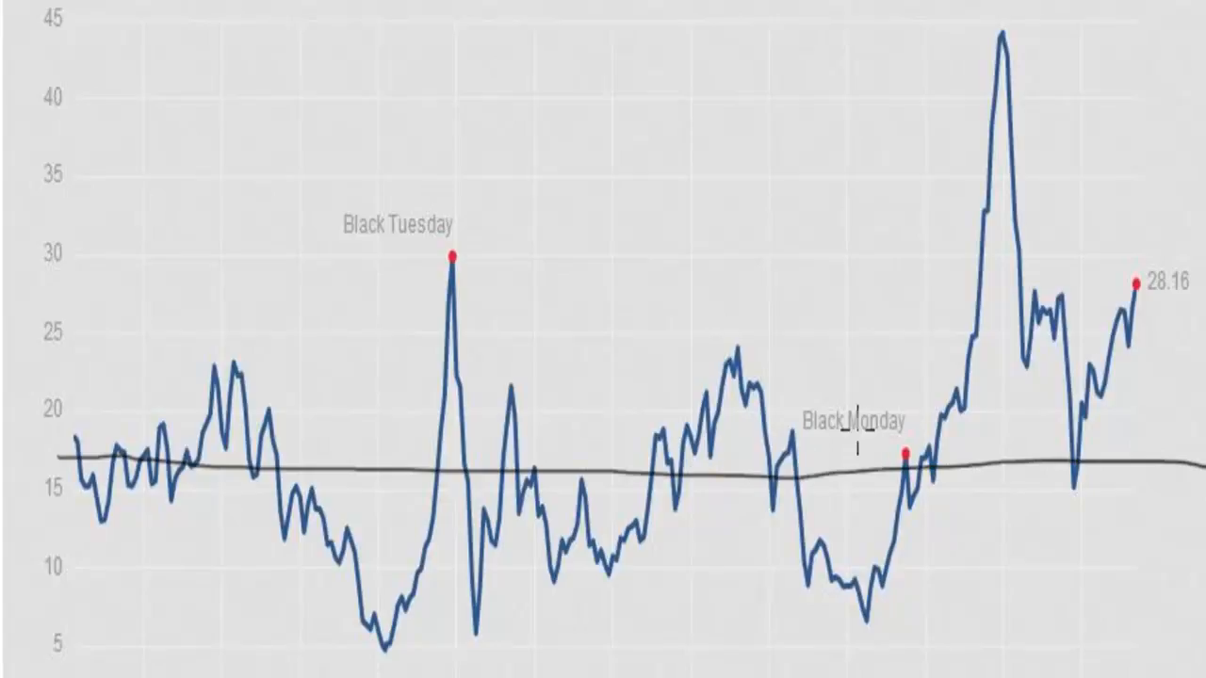
mouse_move(573, 122)
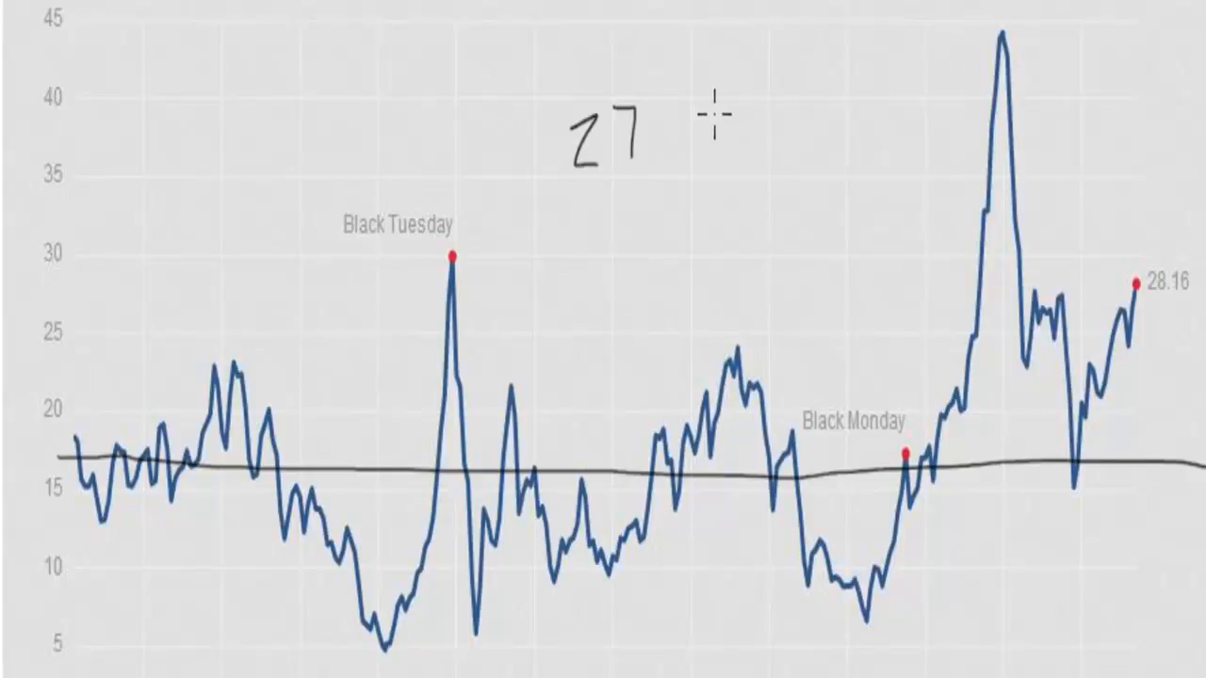
- Handwrite '27 danger' and 'Dec 12' above the long-run average line
type("dana")
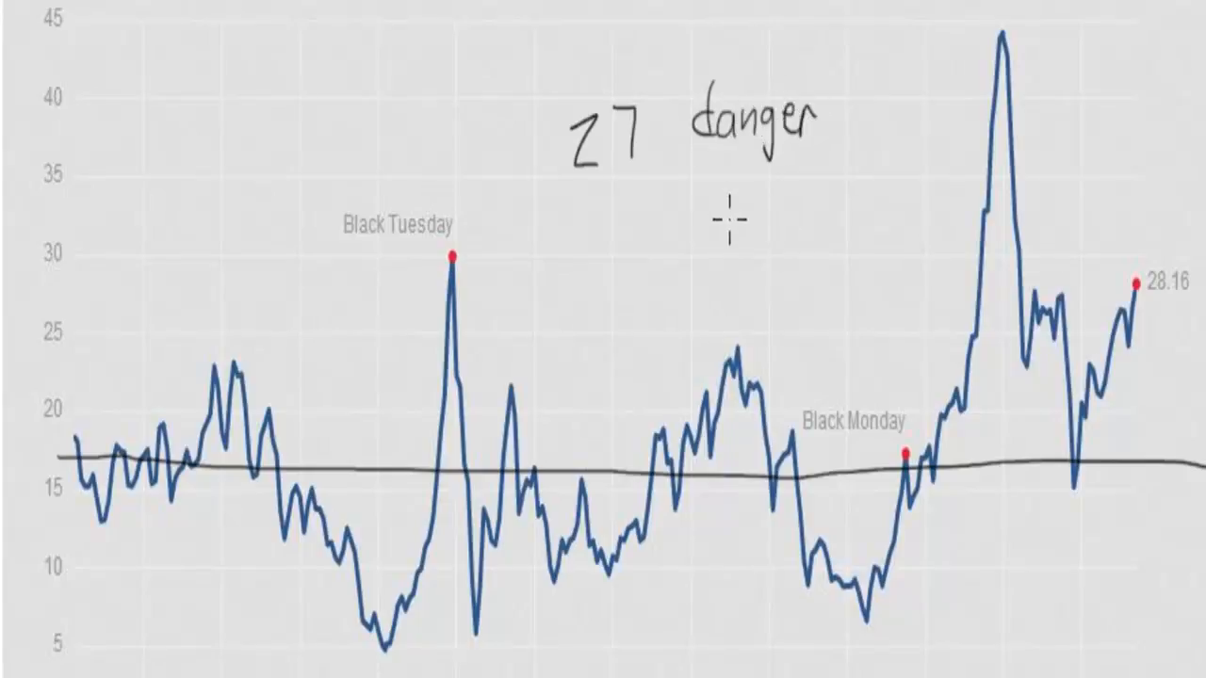
type("Dec 12")
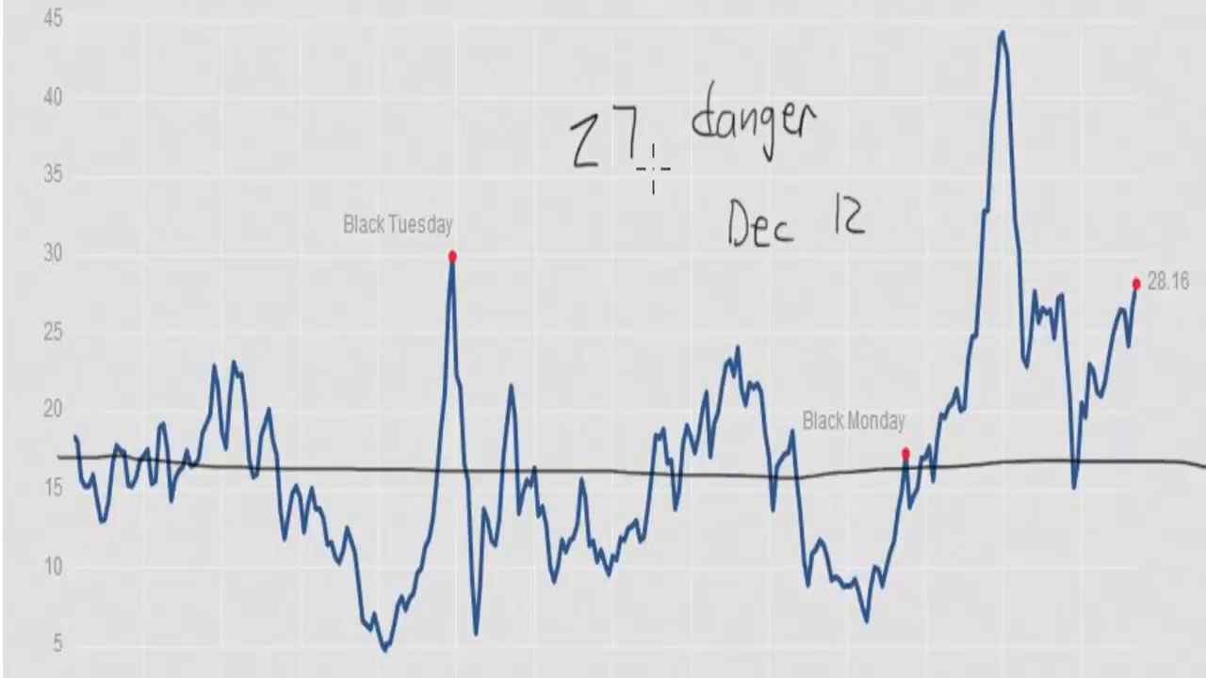
mouse_move(1063, 415)
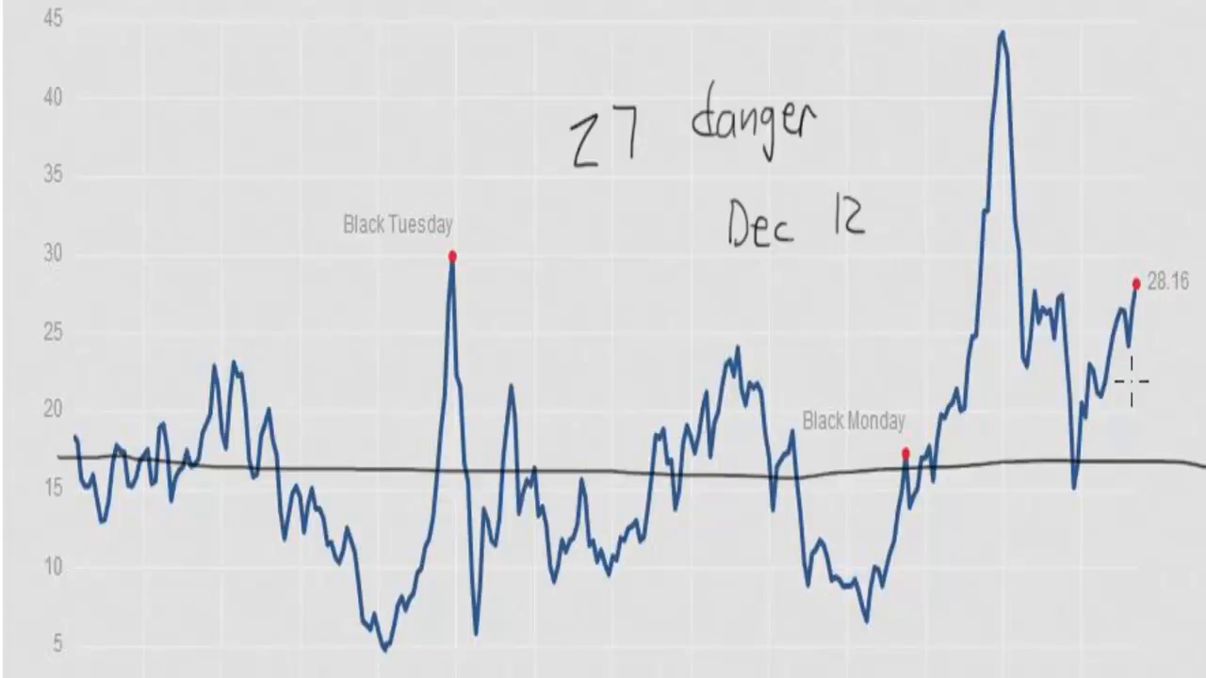
mouse_move(799, 313)
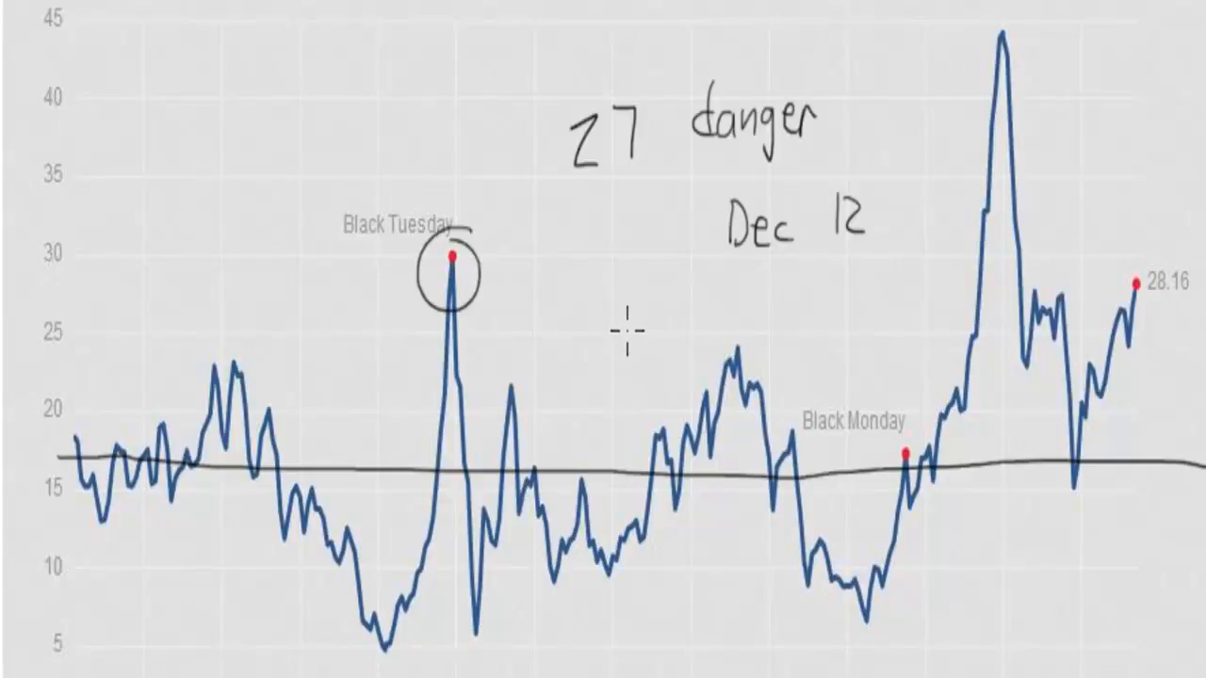
mouse_move(1006, 27)
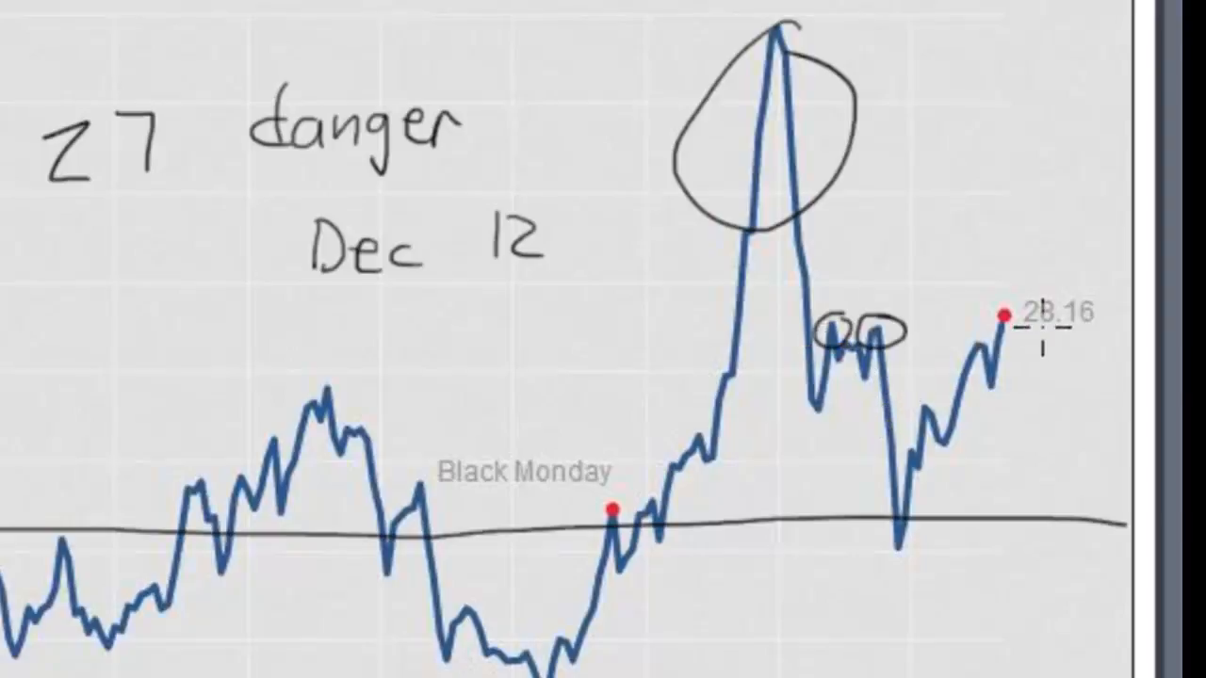
mouse_move(851, 321)
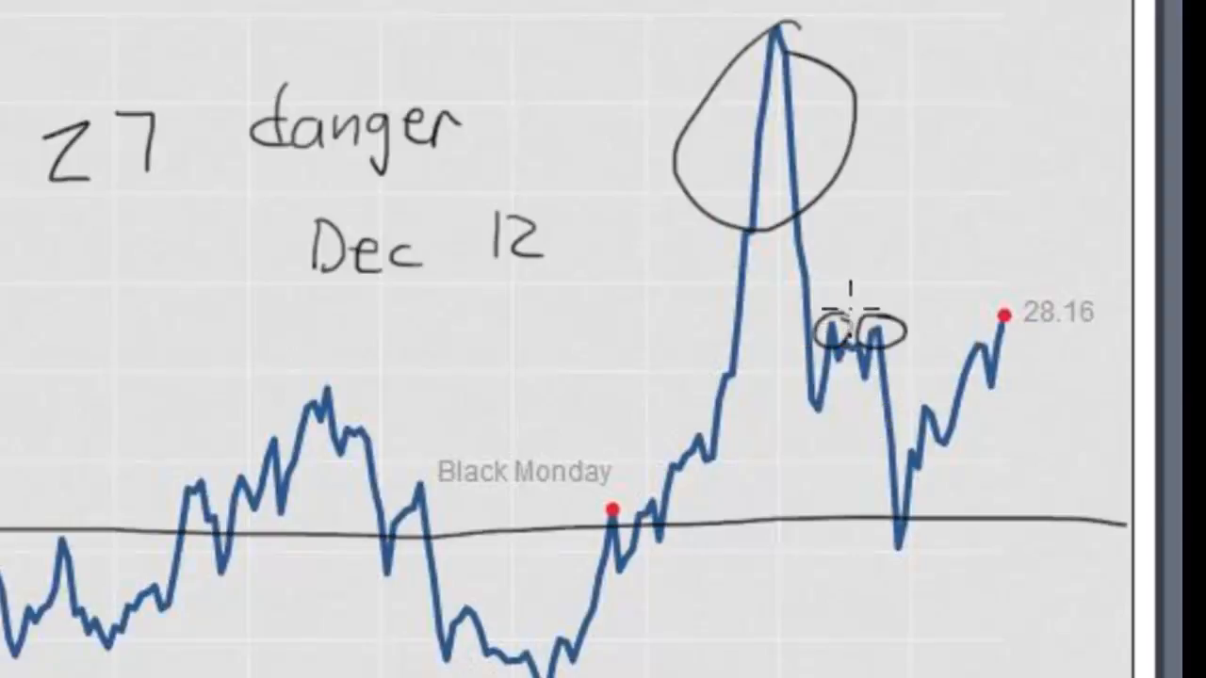
- Circle the current 28.16 level linked to earlier peaks and write 'Trump' near the top
left_click_drag(847, 317, 1027, 362)
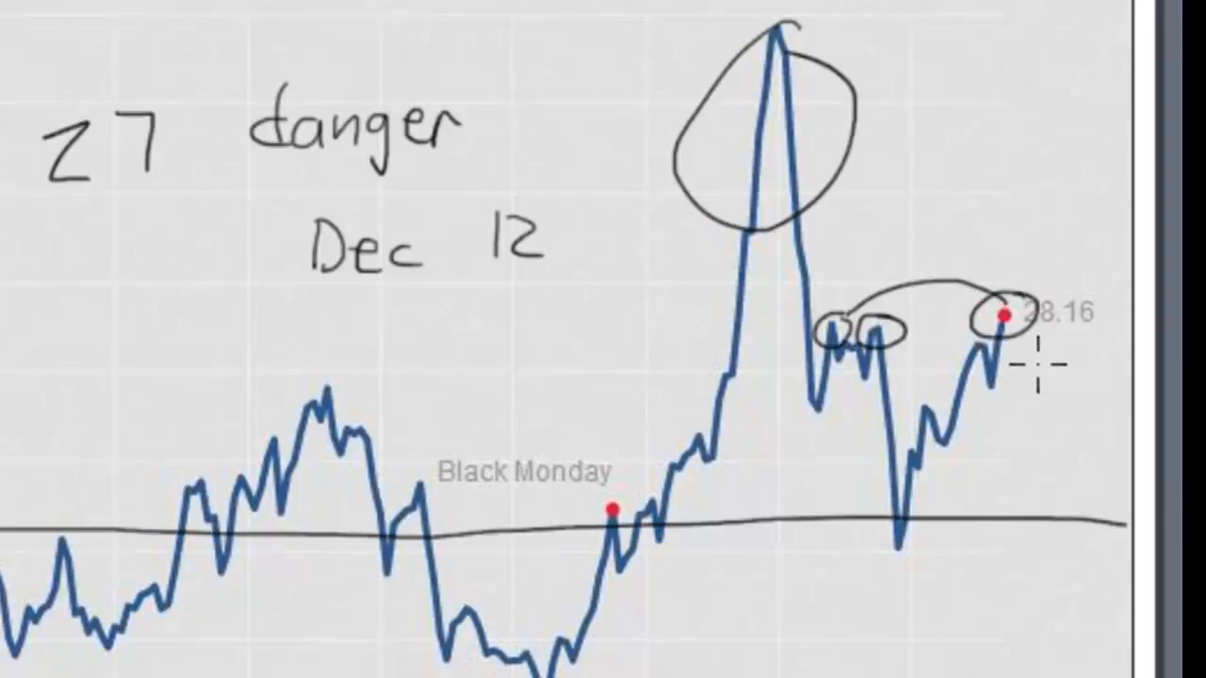
mouse_move(1015, 343)
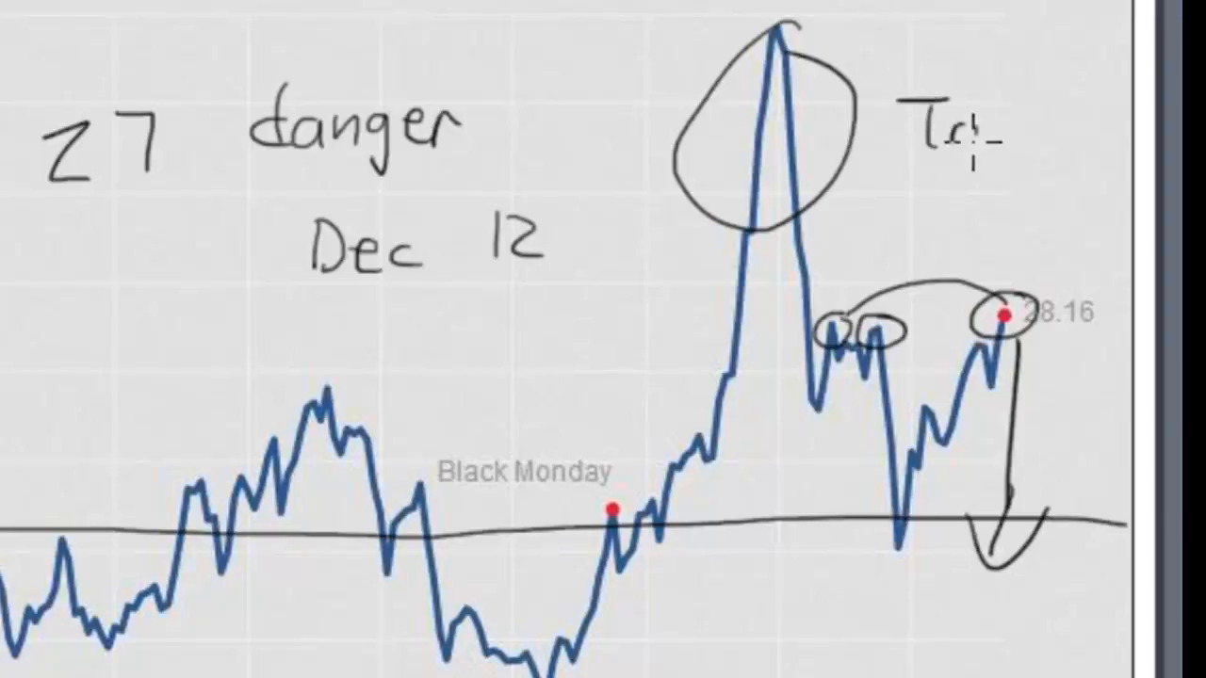
type("Trump")
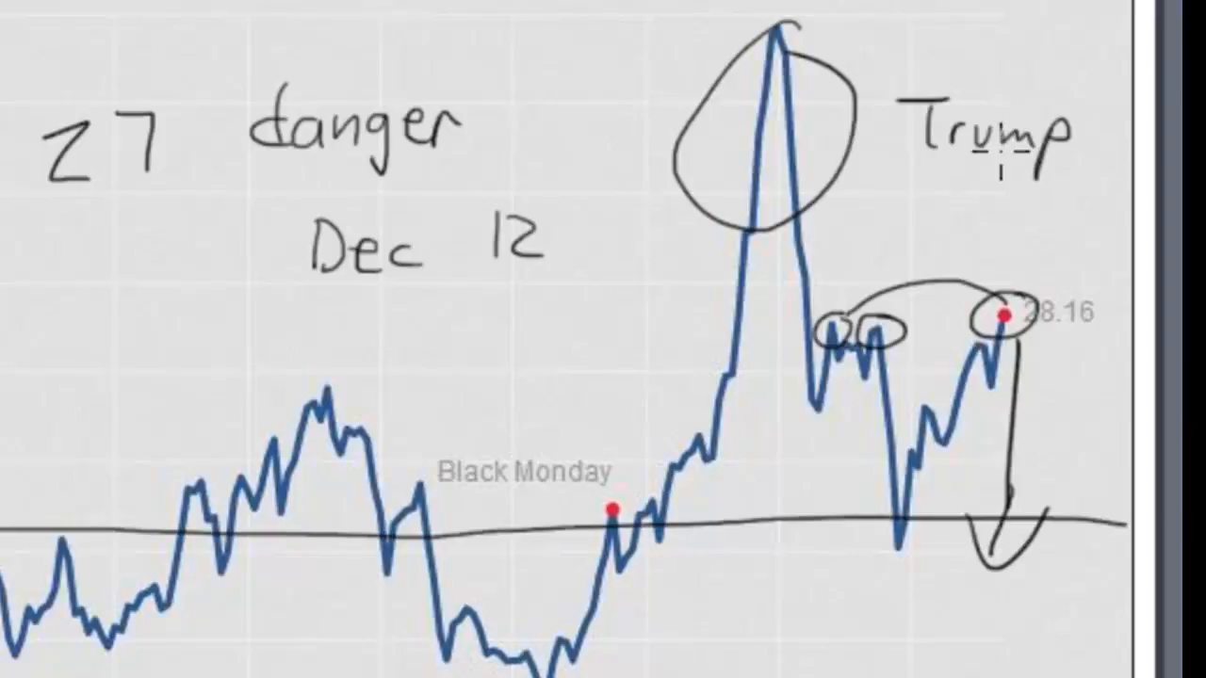
mouse_move(942, 203)
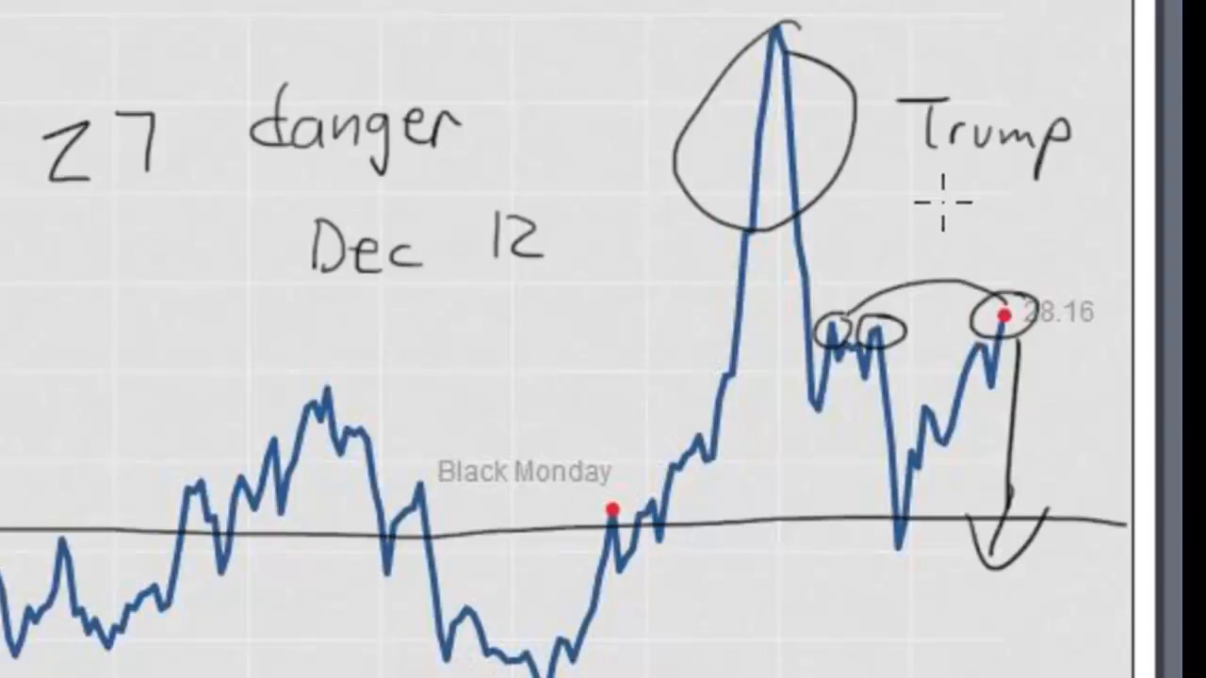